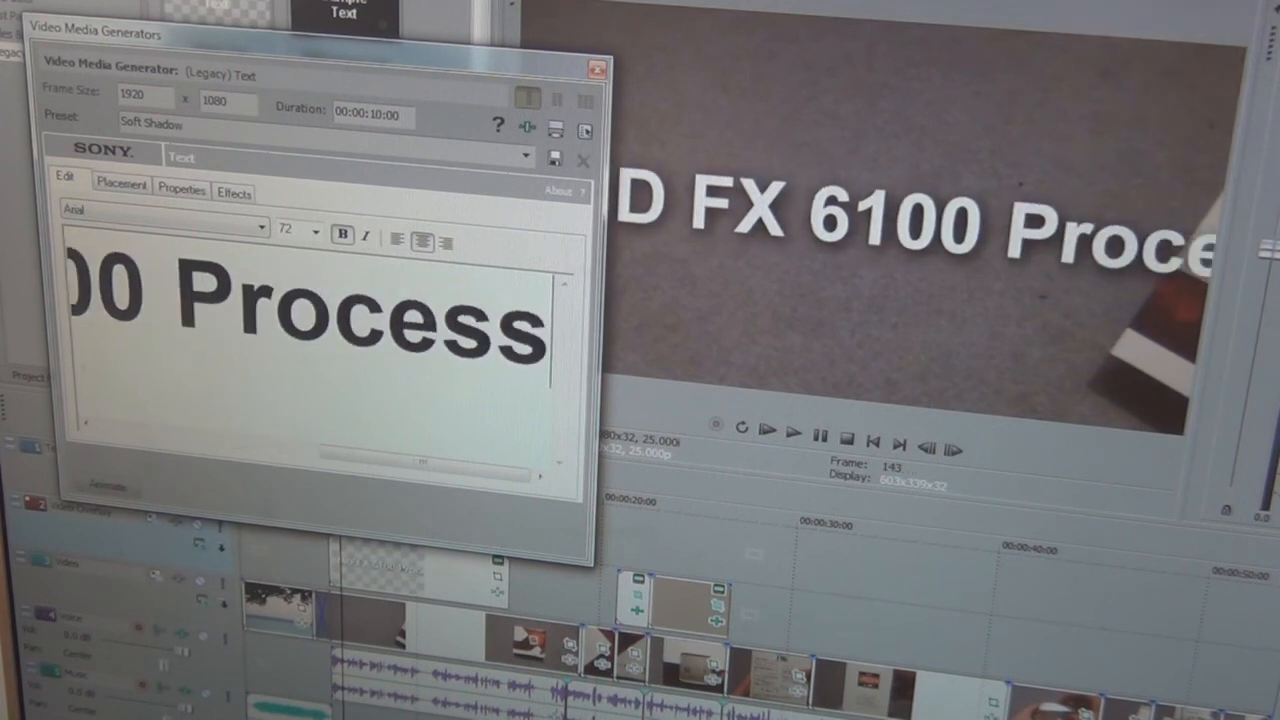
{"action": "type", "text": "Ree"}
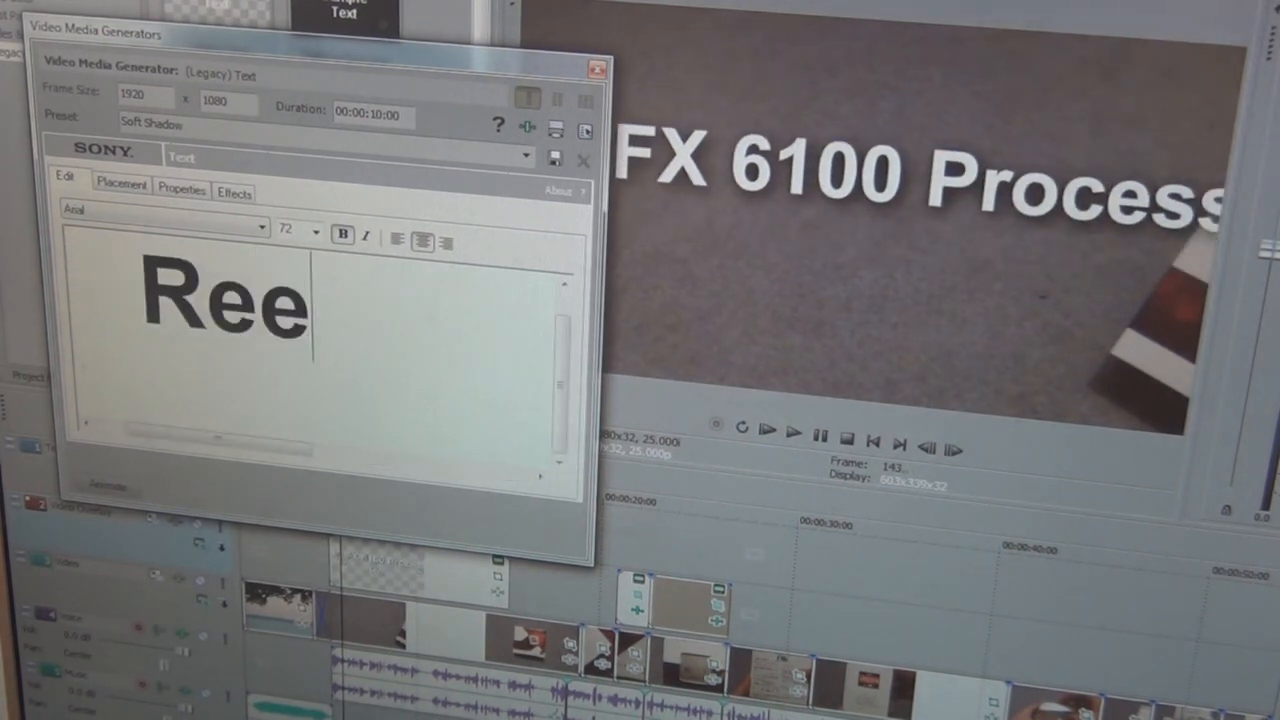